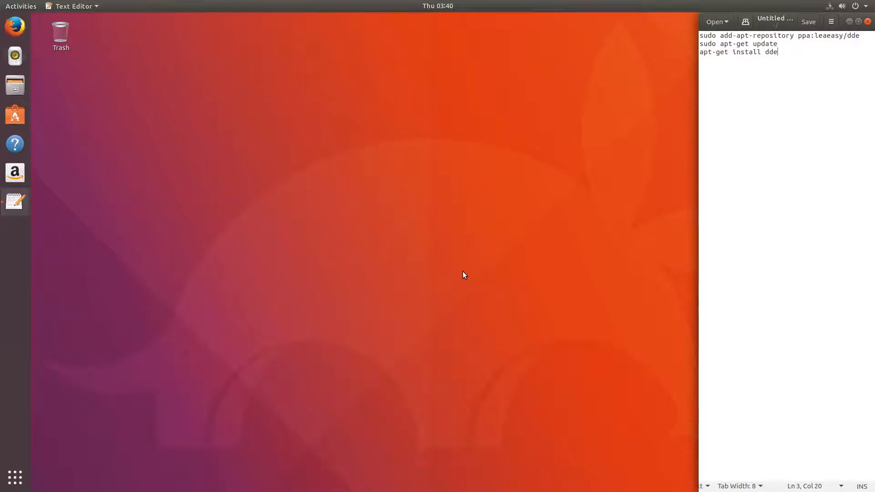
# Bring up a new terminal with Ctrl+Alt+T and select the add-repository command in the notes.
pyautogui.press('Ctrl+Alt+t')
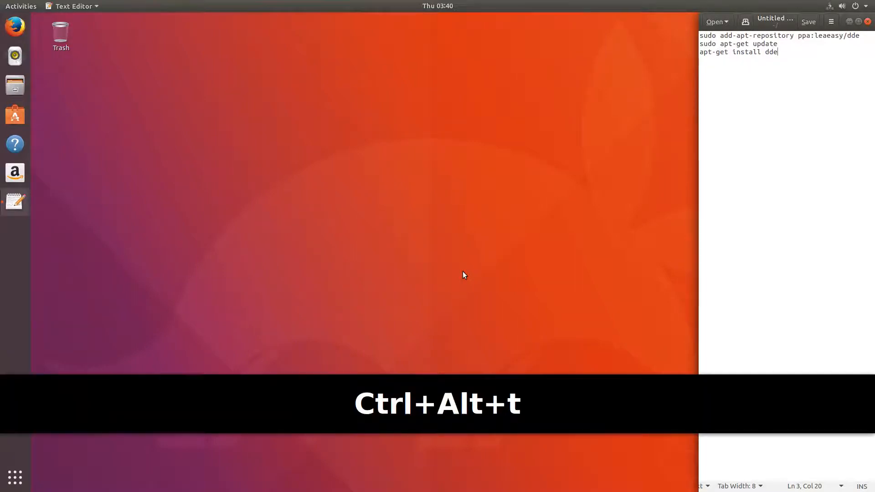
pyautogui.press('ctrl+alt+t')
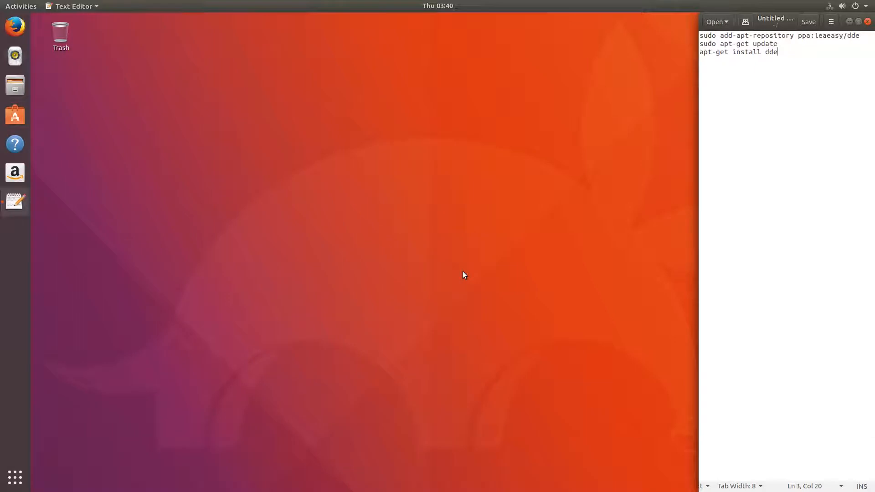
pyautogui.click(15, 232)
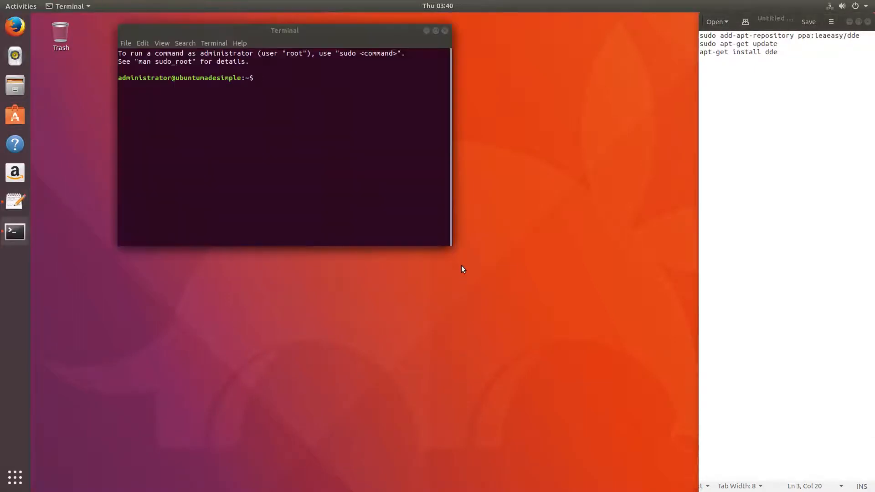
pyautogui.moveTo(285, 30); pyautogui.dragTo(213, 36)
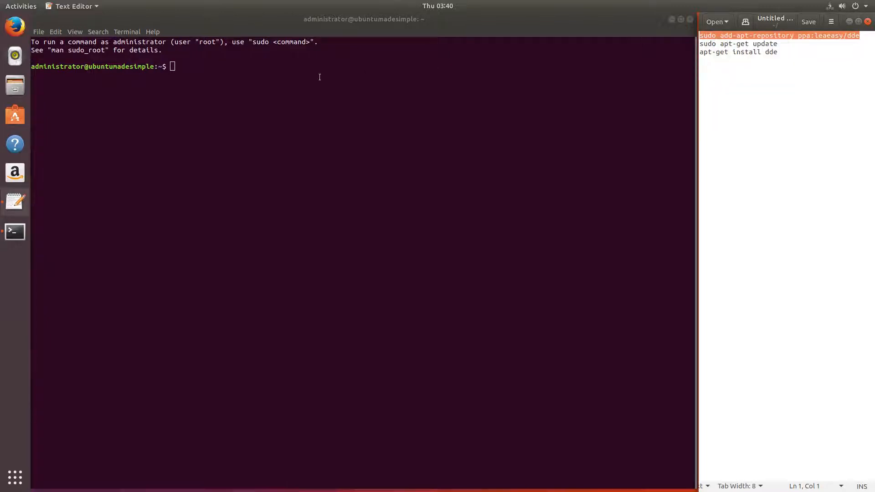
pyautogui.rightClick(184, 71)
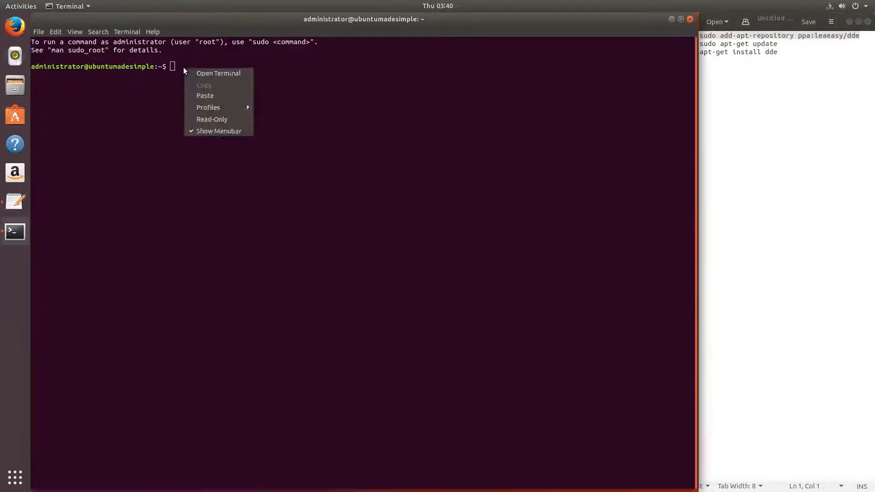
pyautogui.moveTo(208, 96)
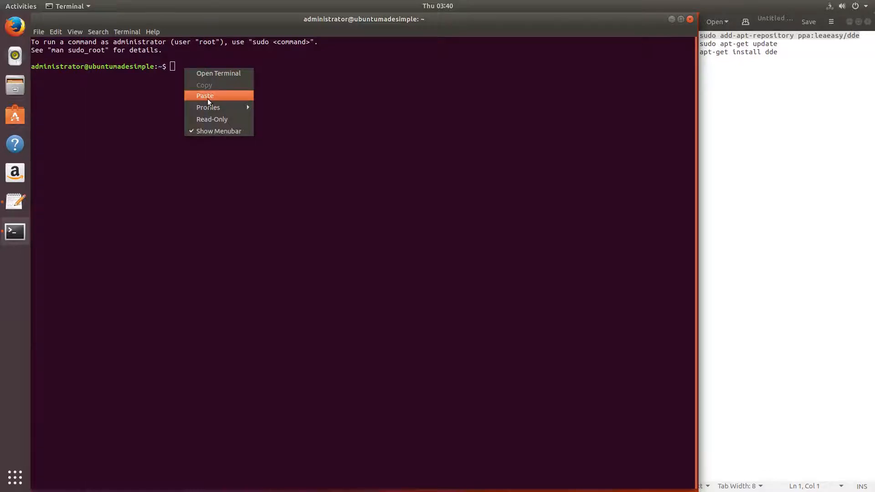
pyautogui.click(205, 95)
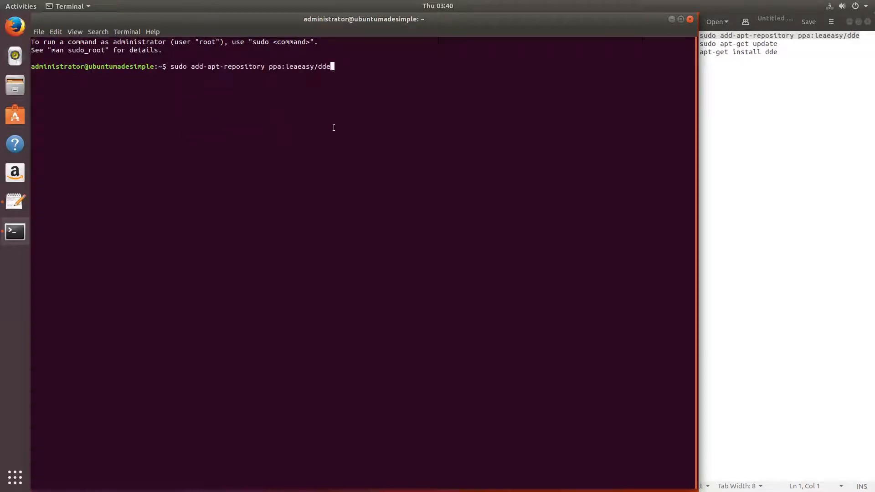
pyautogui.press('Return')
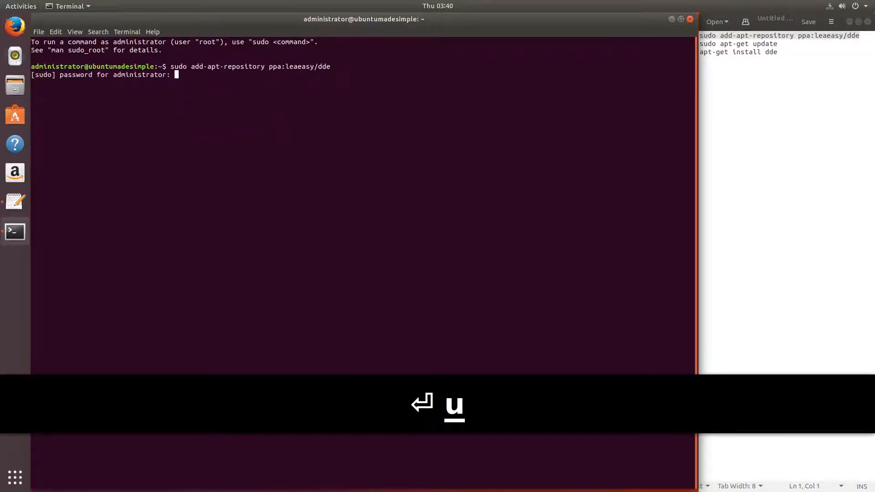
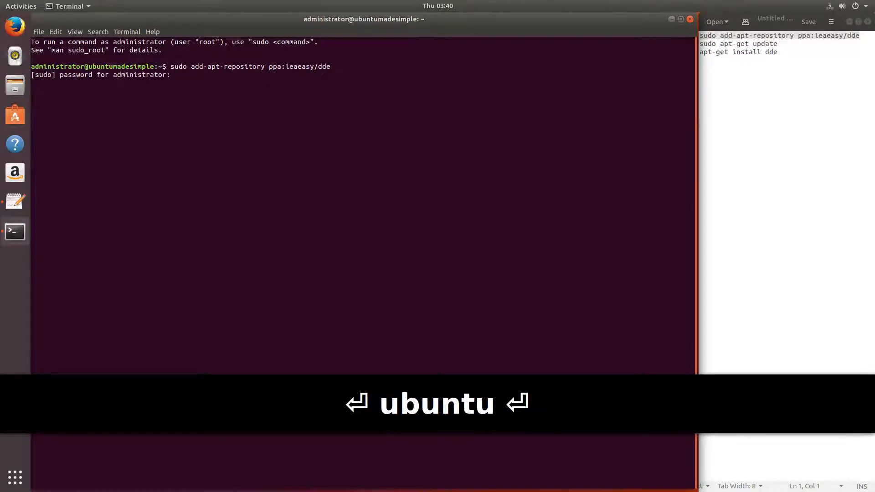
pyautogui.press('Return')
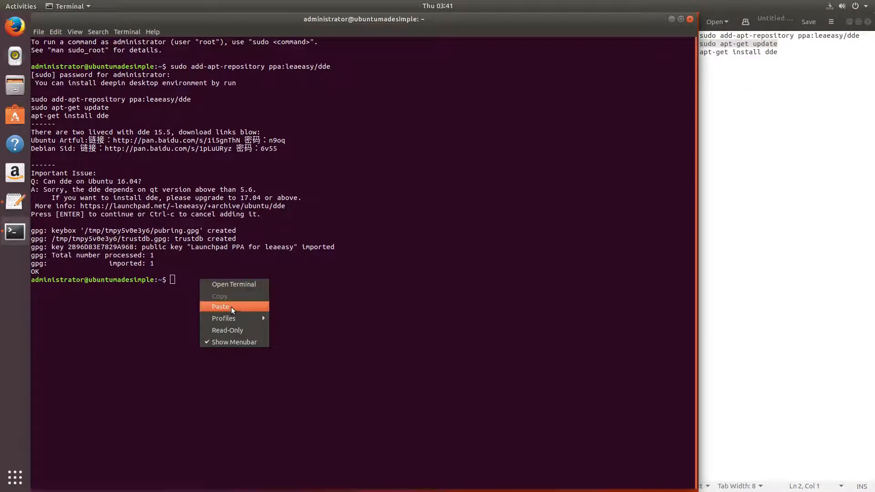
# Run the apt-get update command, then prefix the install line in the notes with 'sudo'.
pyautogui.click(220, 307)
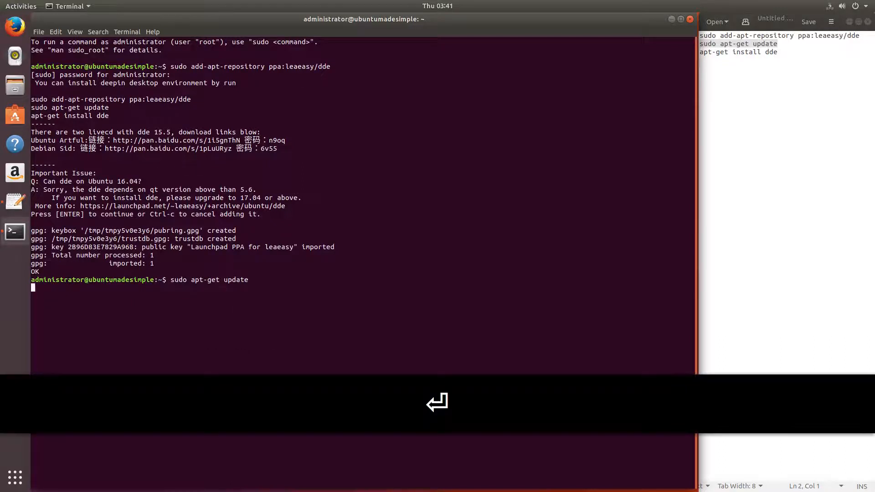
pyautogui.press('Return')
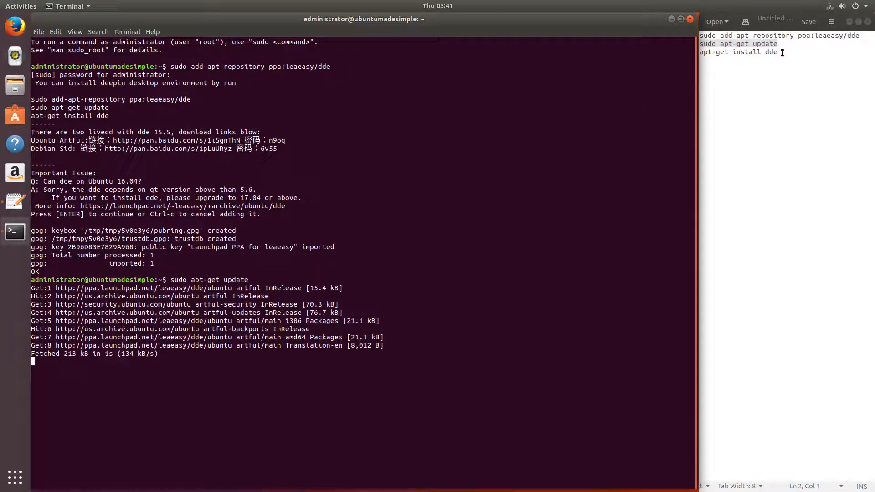
pyautogui.tripleClick(739, 52)
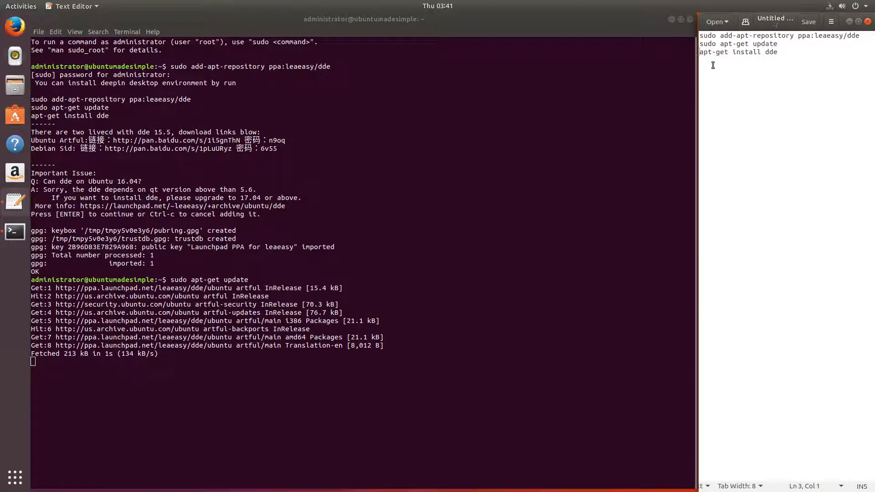
pyautogui.write('sudo')
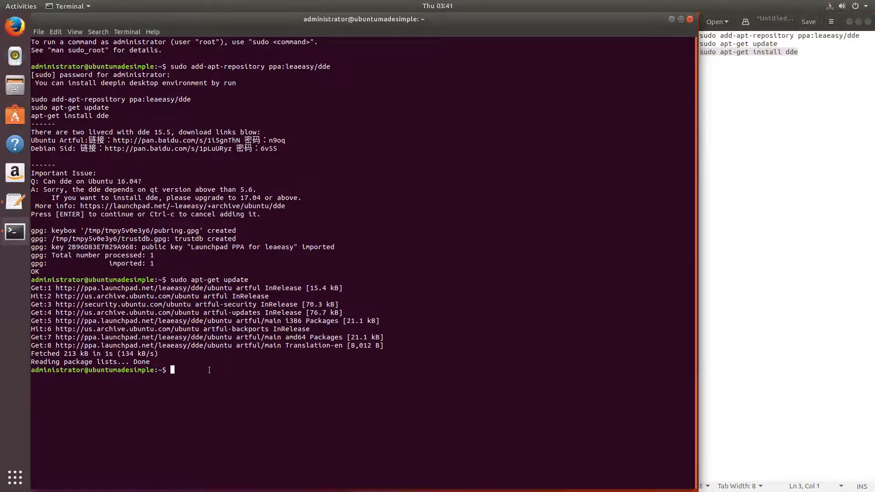
# Run 'sudo apt-get install dde' and accept the 249 MB download at the continue prompt.
pyautogui.write('sudo apt-get install dde')
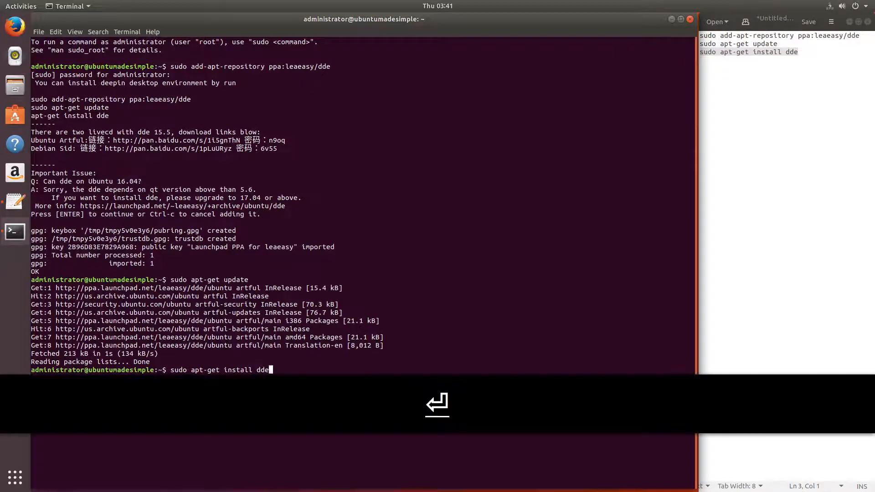
pyautogui.press('Return')
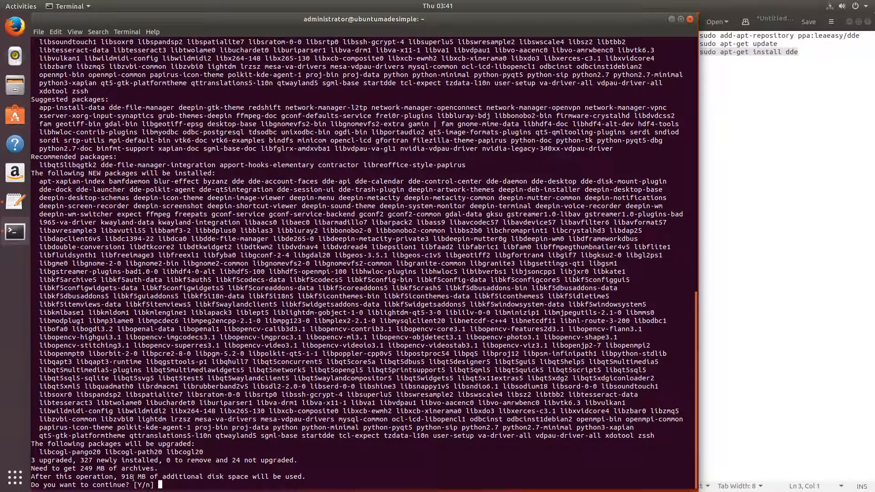
pyautogui.press('Return')
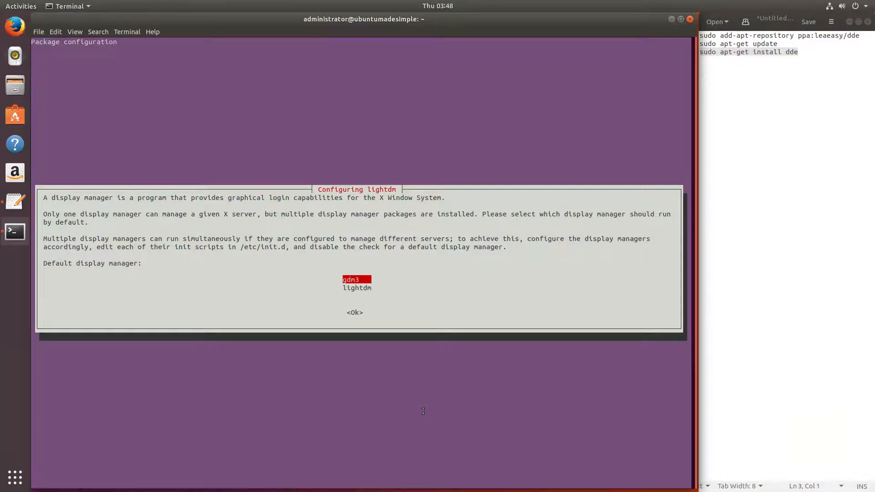
pyautogui.moveTo(465, 337)
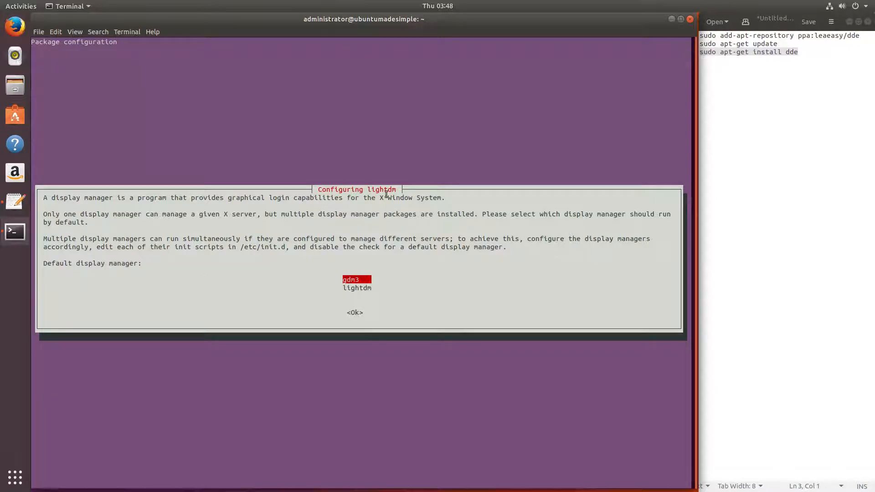
pyautogui.moveTo(398, 194)
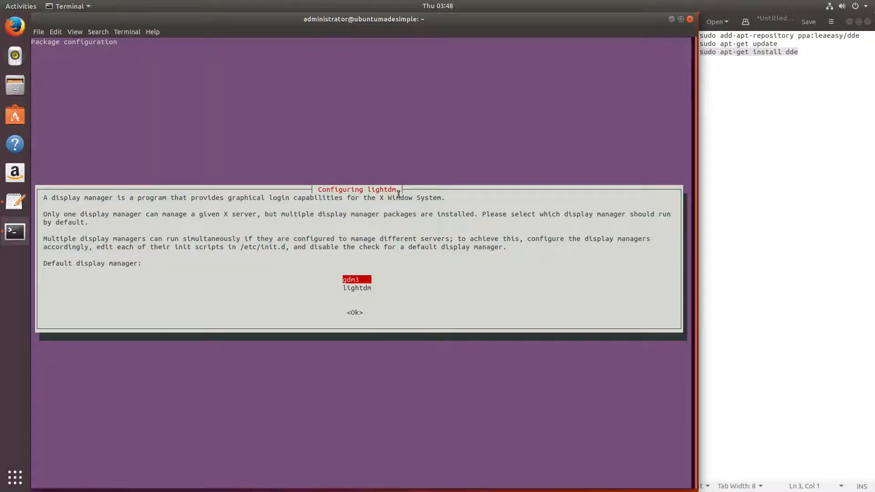
pyautogui.moveTo(436, 194)
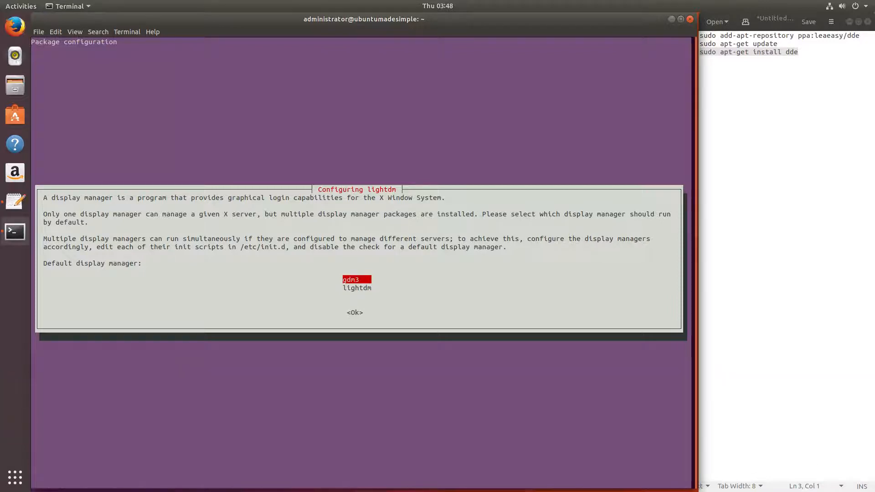
# Confirm gdm3 as the default display manager in the lightdm configuration prompt.
pyautogui.press('Return')
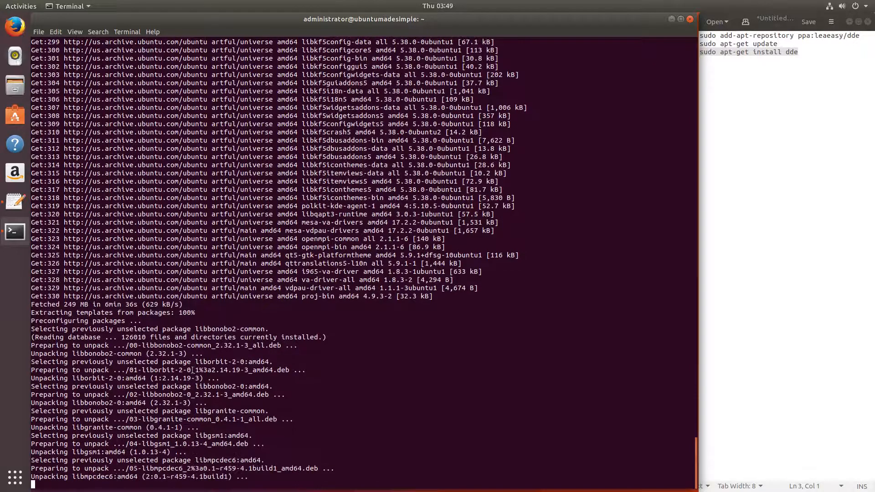
# Close the finished terminal and the command notes, discarding the unsaved notes.
pyautogui.scroll(-3)
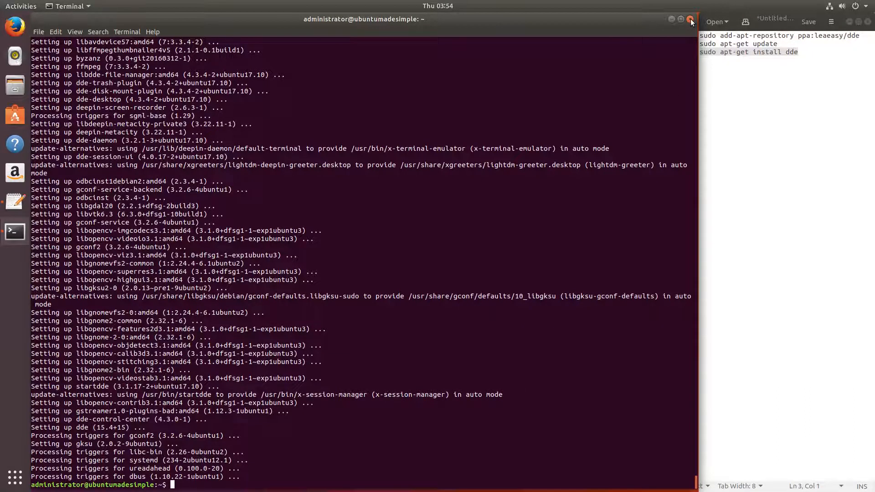
pyautogui.click(689, 19)
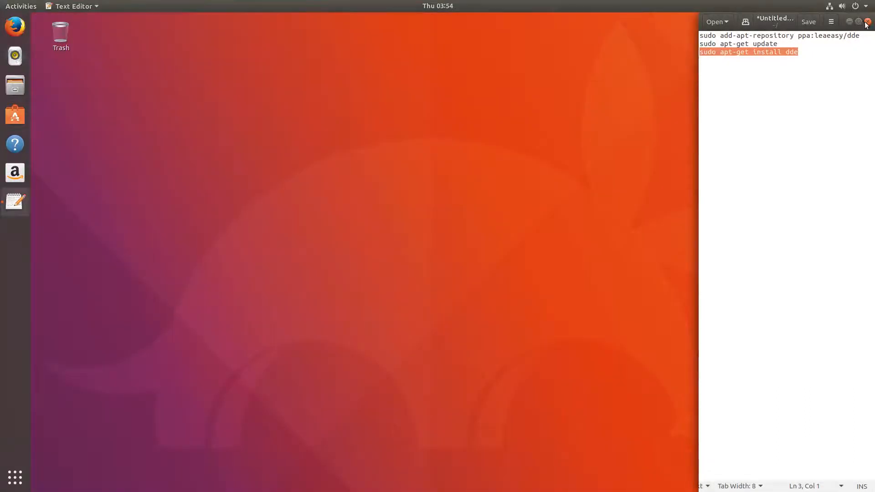
pyautogui.click(868, 22)
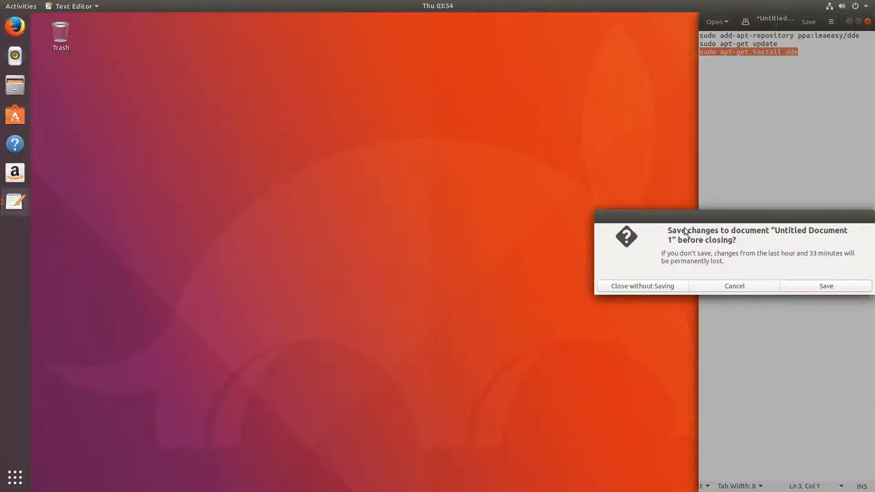
pyautogui.click(642, 285)
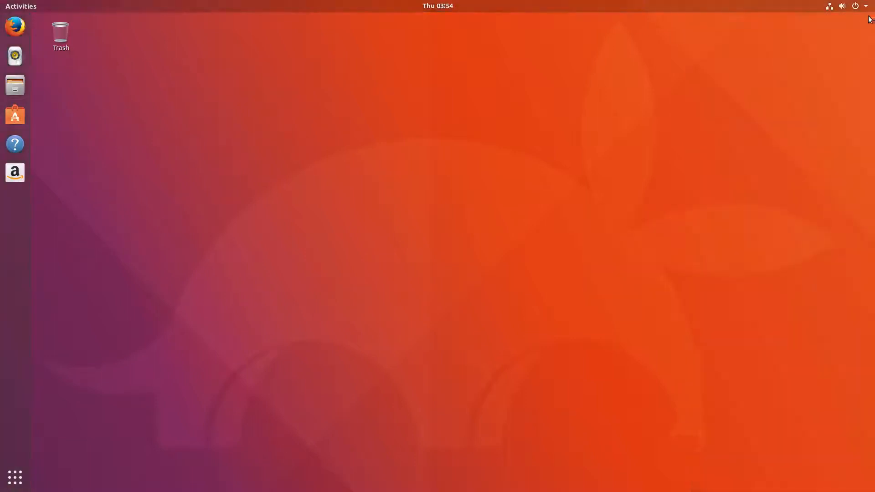
# Start logging out of the administrator account from the top-right system menu.
pyautogui.click(852, 6)
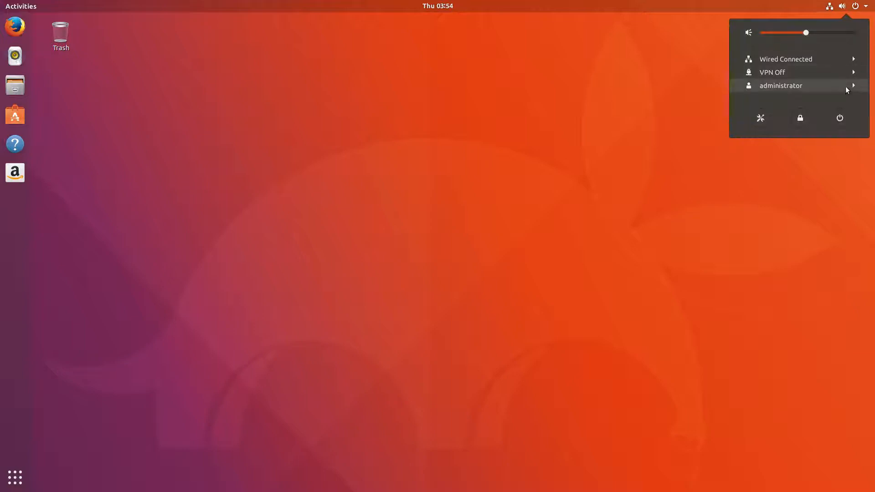
pyautogui.click(781, 86)
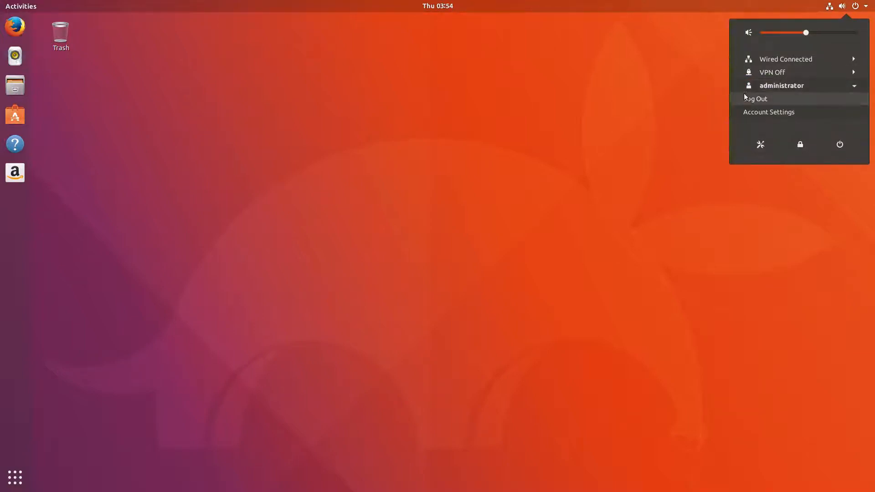
pyautogui.click(757, 98)
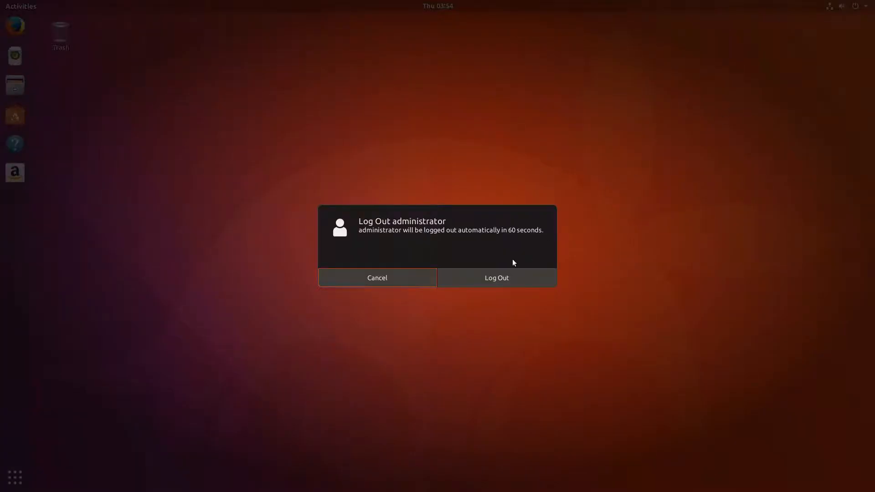
# Confirm the logout, pick the administrator account and list its desktop sessions (Ubuntu, Ubuntu on Xorg).
pyautogui.click(497, 277)
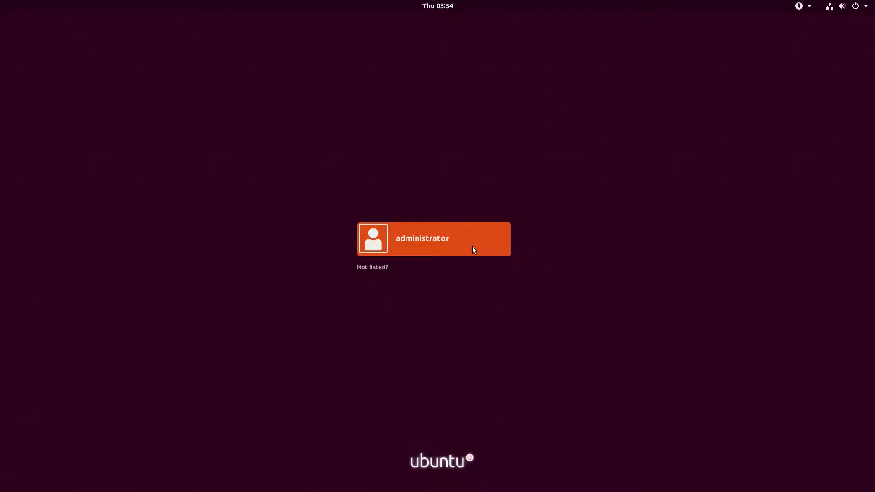
pyautogui.moveTo(279, 224)
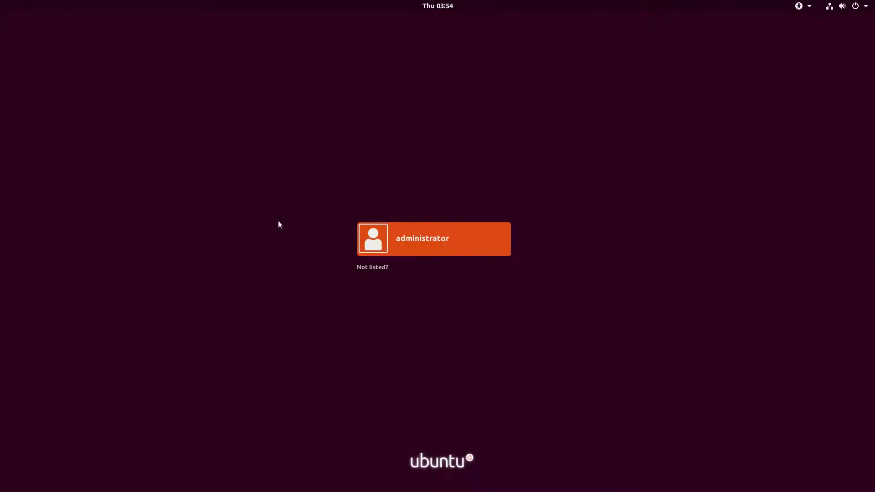
pyautogui.click(433, 238)
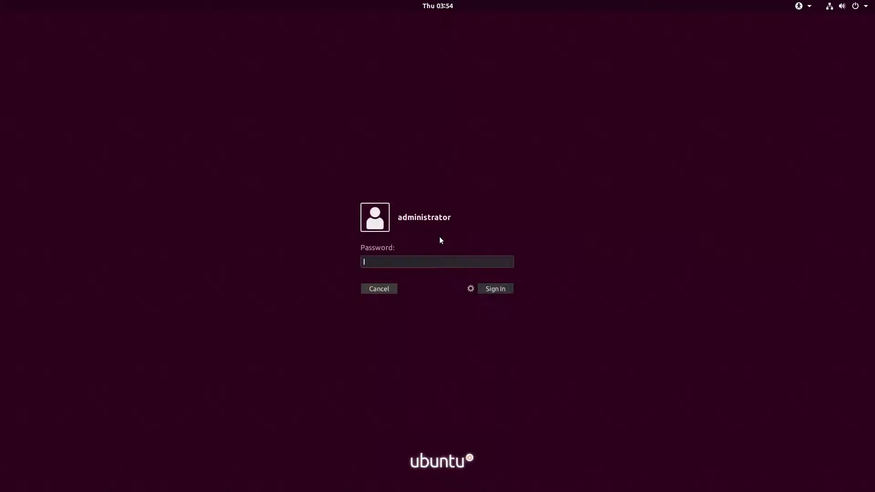
pyautogui.moveTo(471, 289)
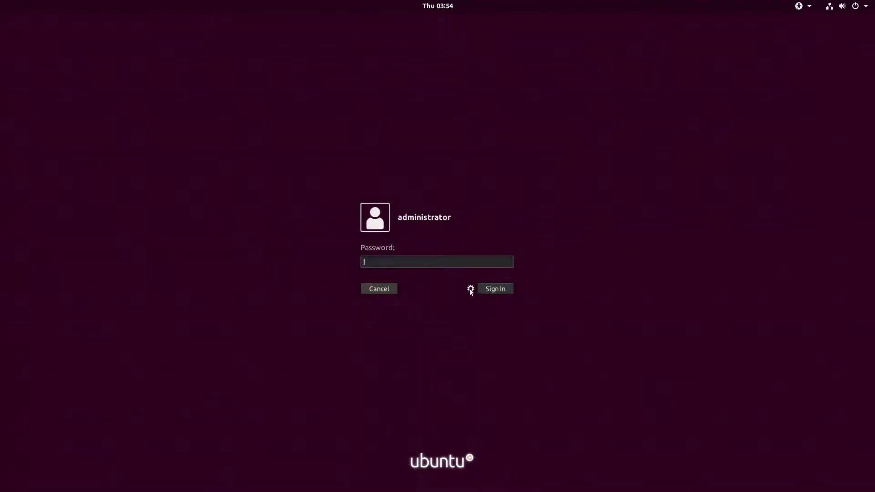
pyautogui.click(470, 288)
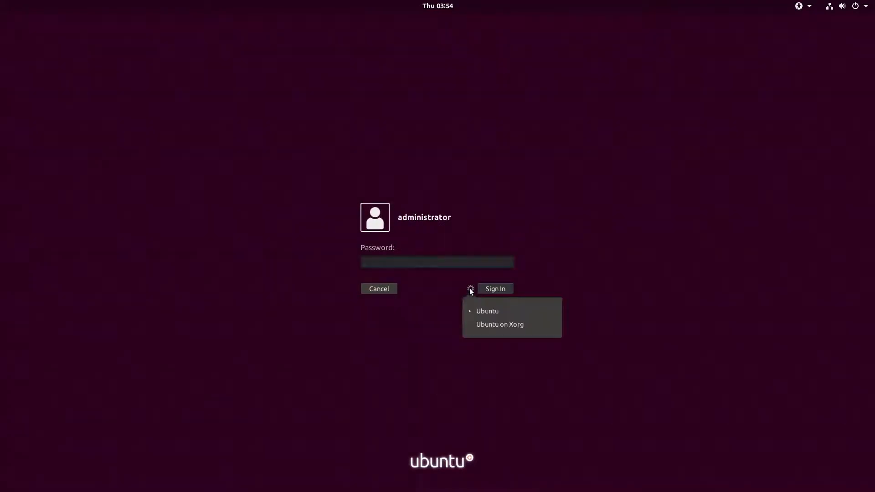
pyautogui.moveTo(855, 37)
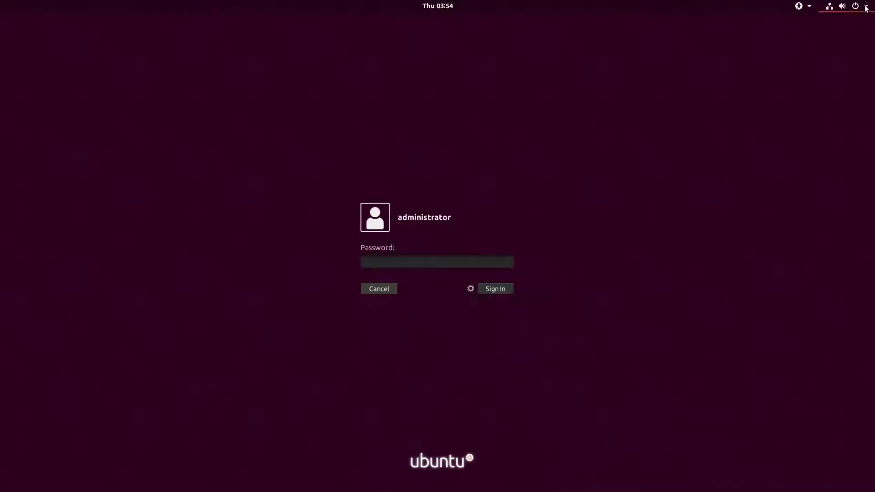
# Leave the administrator password prompt and return to the account list.
pyautogui.click(853, 5)
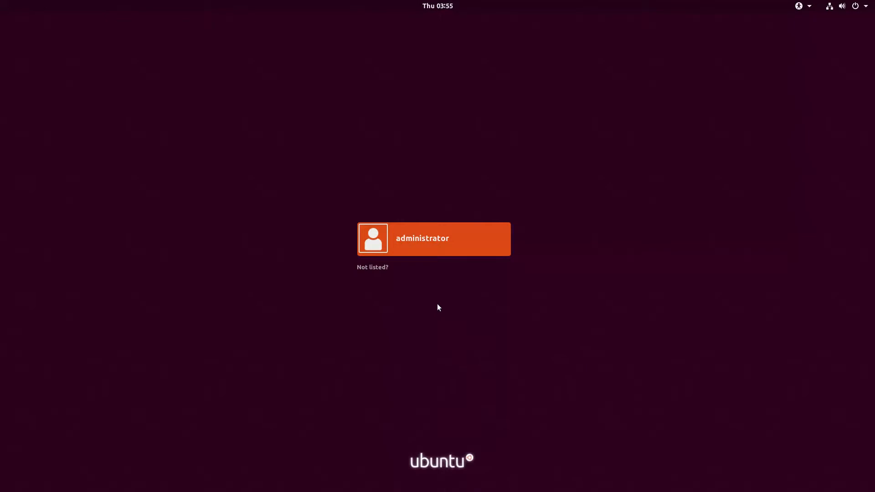
# Sign in as administrator with the Deepin session selected from the gear menu.
pyautogui.click(432, 239)
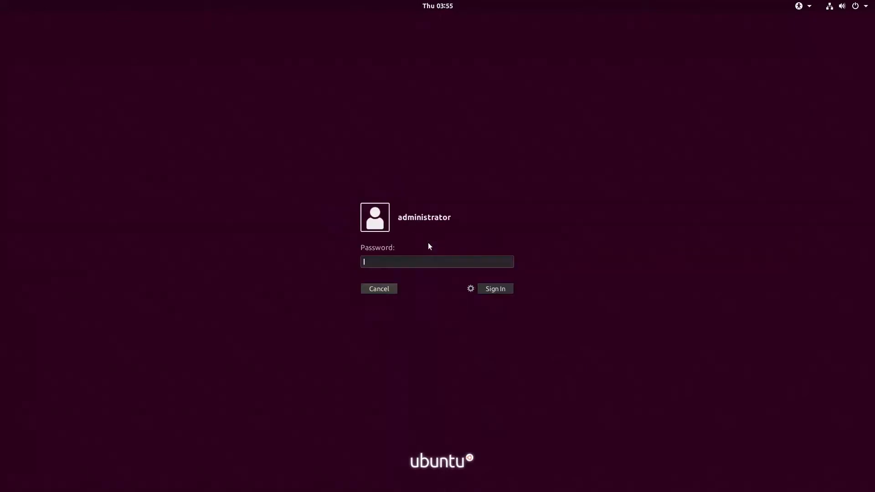
pyautogui.click(470, 288)
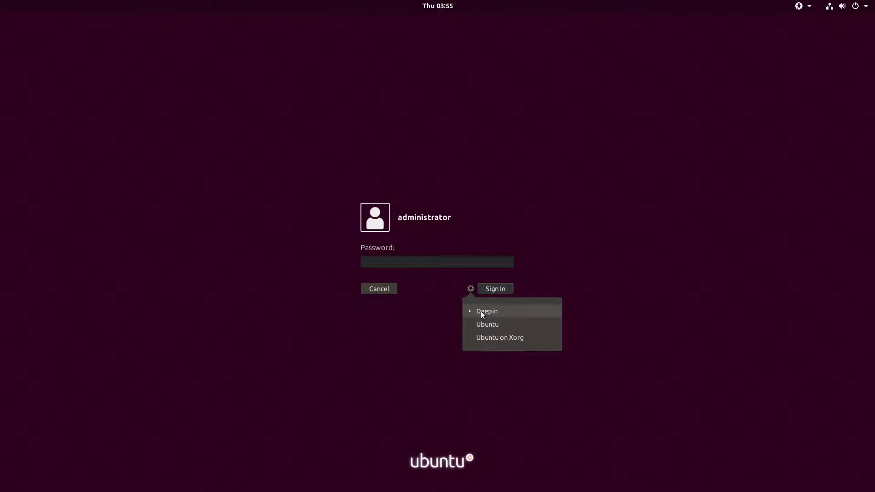
pyautogui.moveTo(483, 337)
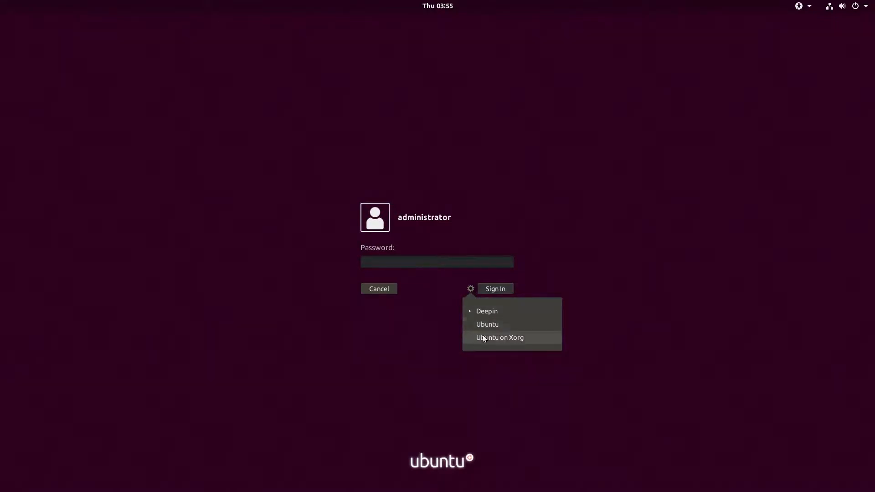
pyautogui.moveTo(490, 330)
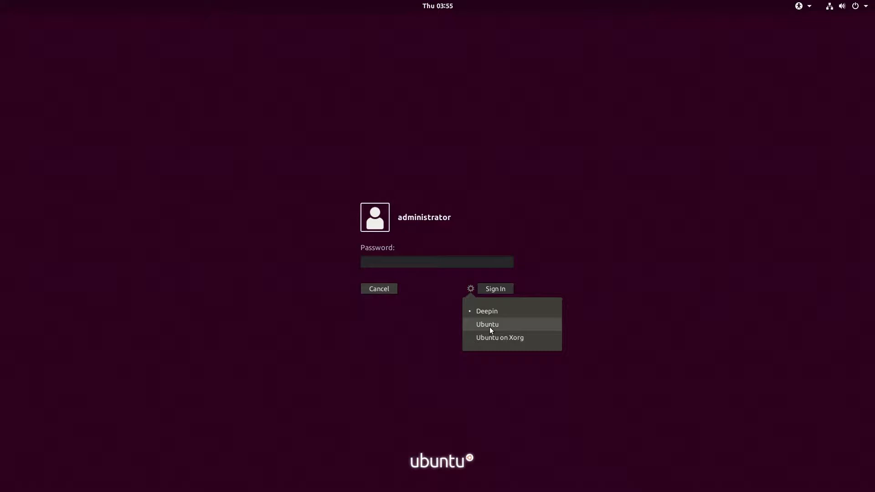
pyautogui.moveTo(490, 340)
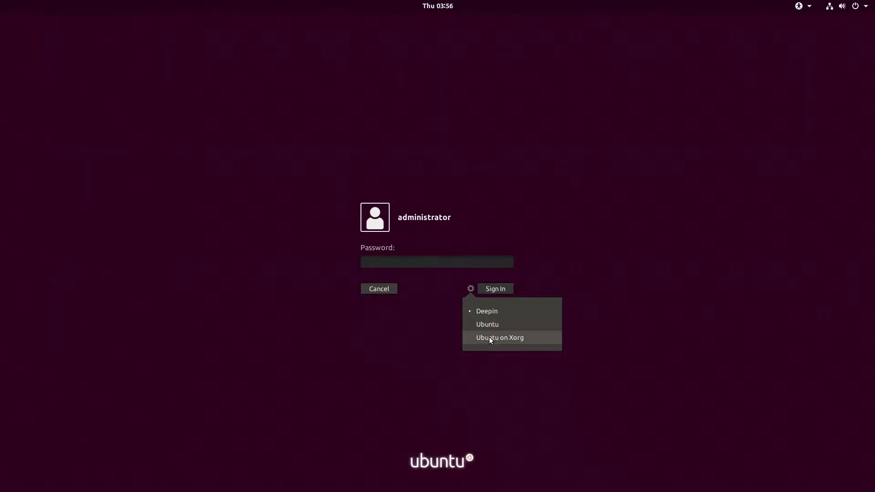
pyautogui.click(424, 262)
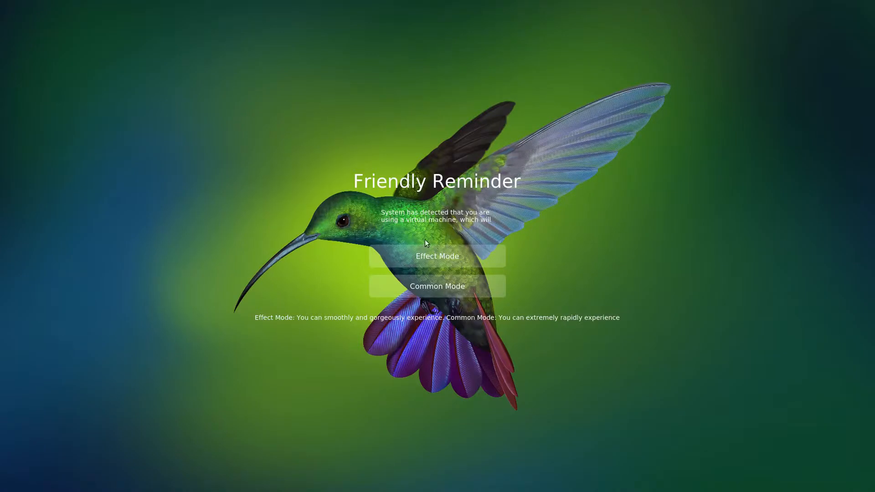
pyautogui.moveTo(428, 255)
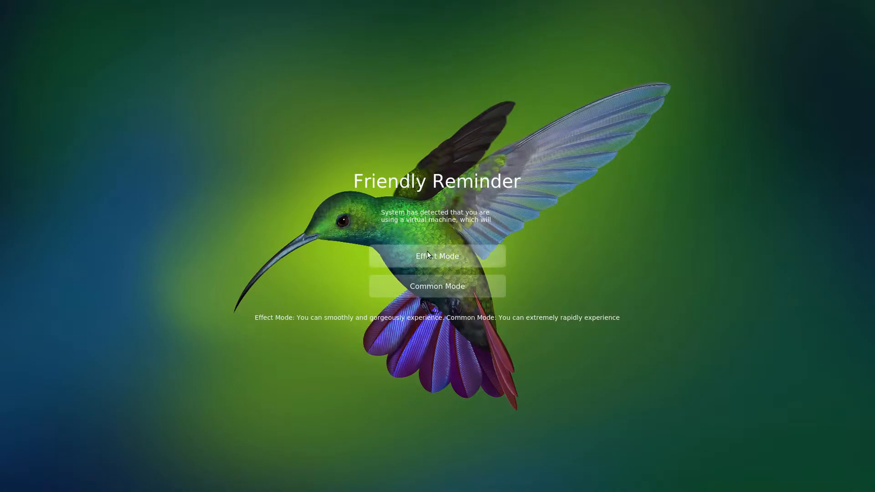
pyautogui.moveTo(337, 350)
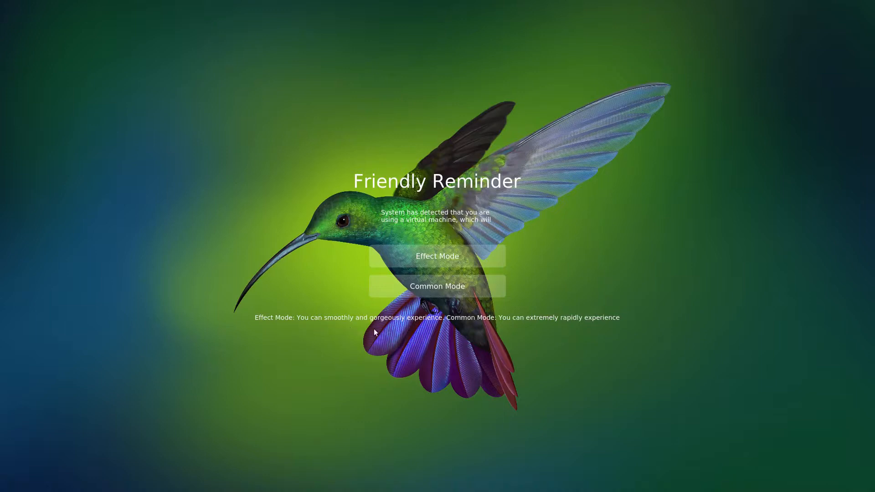
pyautogui.moveTo(289, 319)
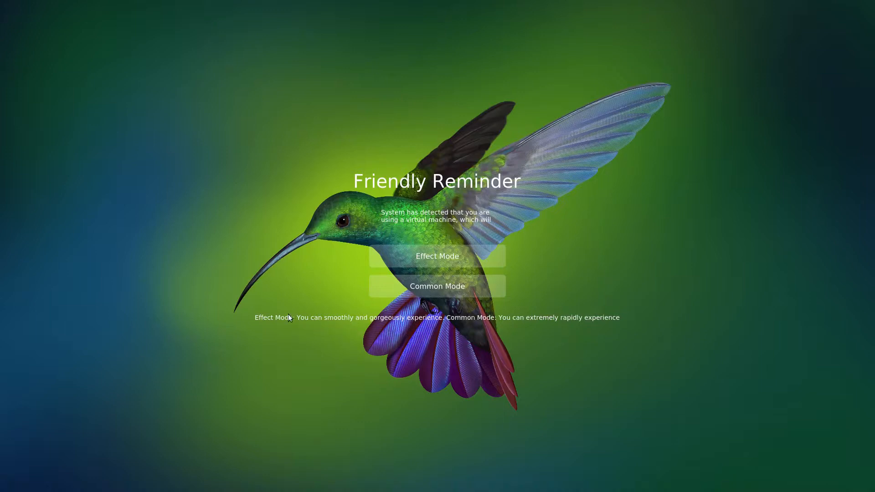
pyautogui.moveTo(426, 262)
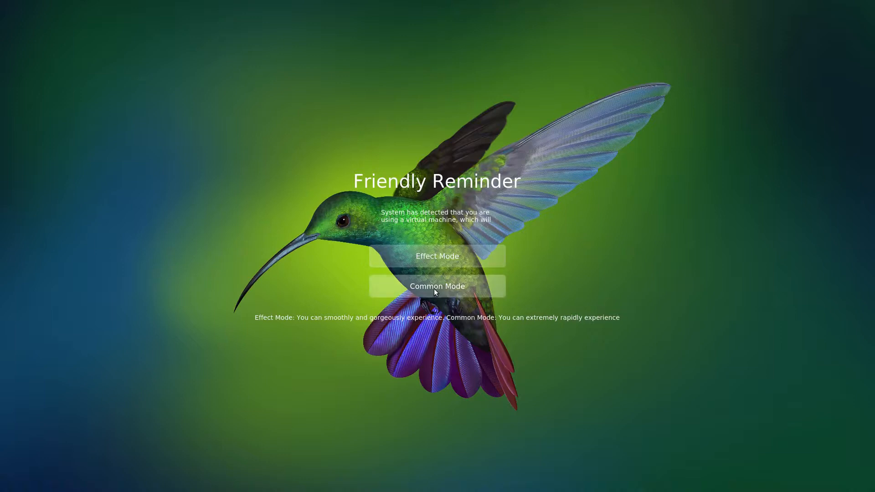
pyautogui.moveTo(452, 292)
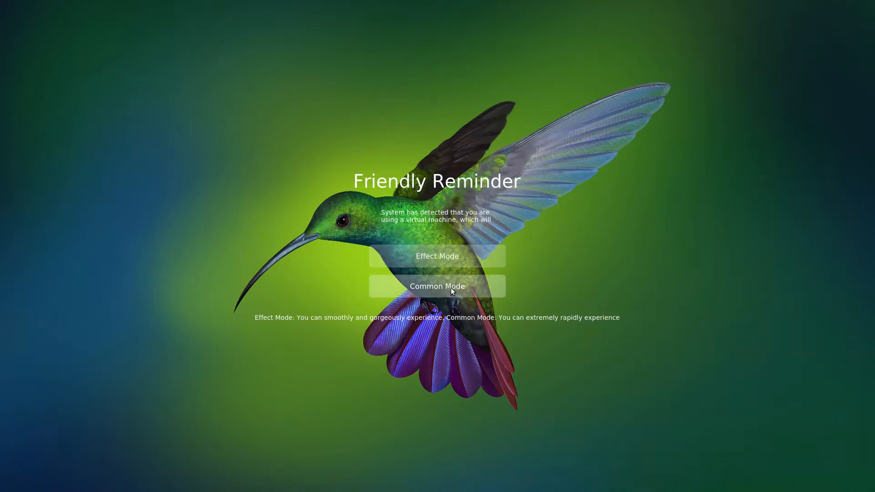
# Choose Common Mode on the Friendly Reminder so the Deepin desktop and dock load.
pyautogui.click(438, 286)
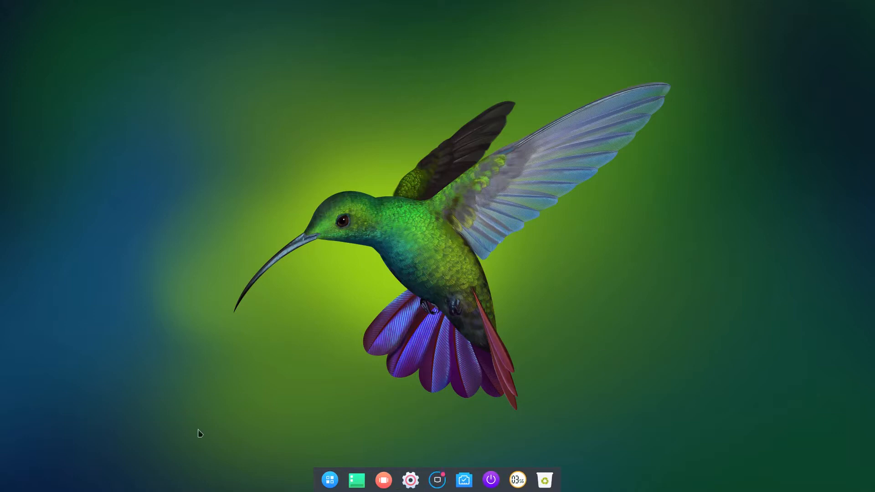
pyautogui.moveTo(518, 482)
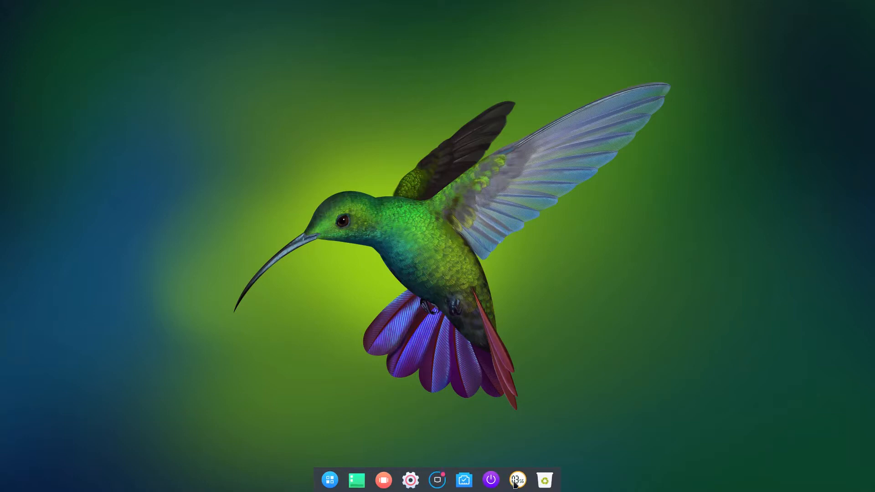
pyautogui.moveTo(281, 482)
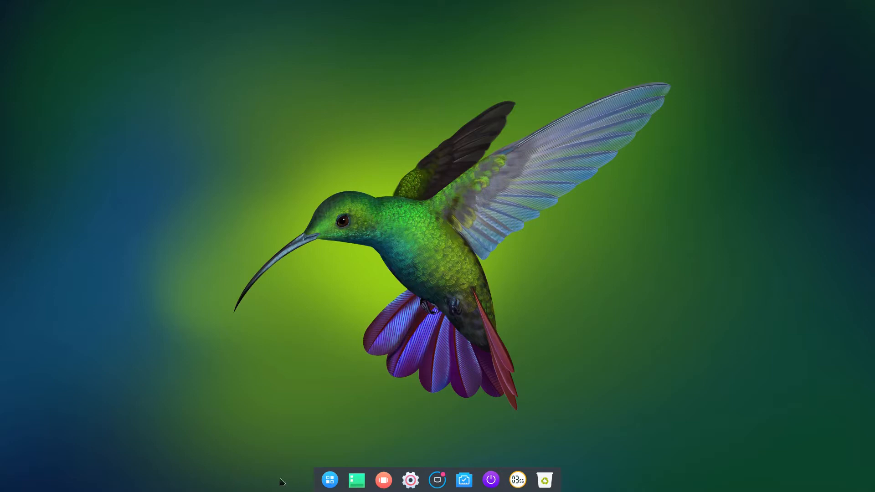
pyautogui.moveTo(515, 489)
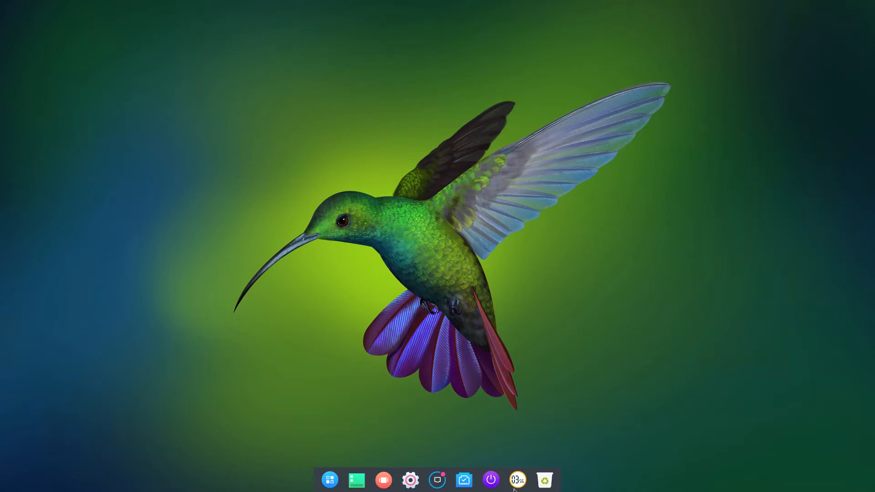
pyautogui.moveTo(518, 479)
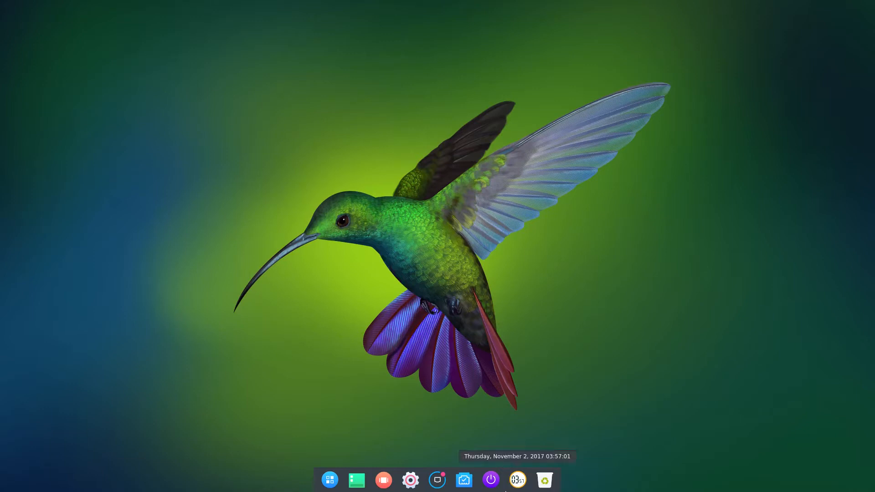